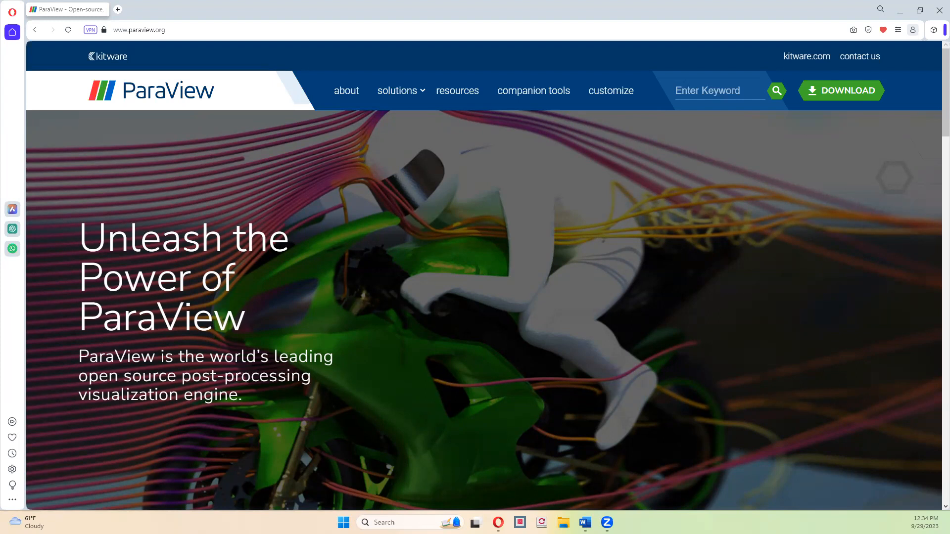
- Go to paraview.org's Download page and browse the Windows installer list
scroll("down", 3)
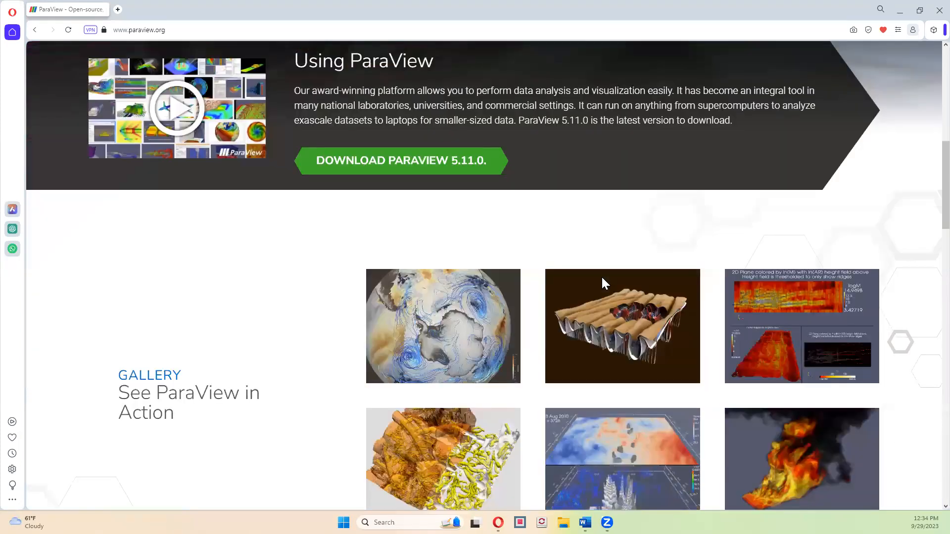
scroll("down", 3)
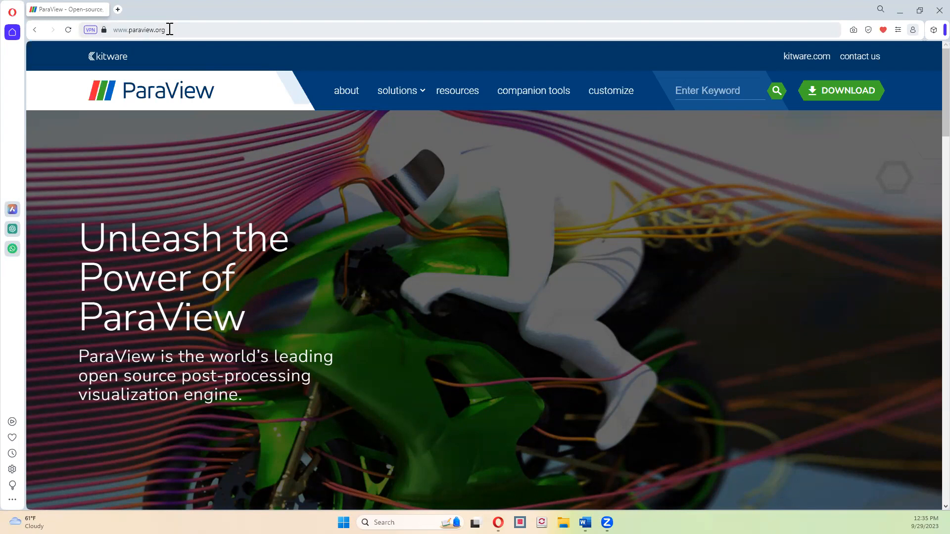
mouse_move(848, 97)
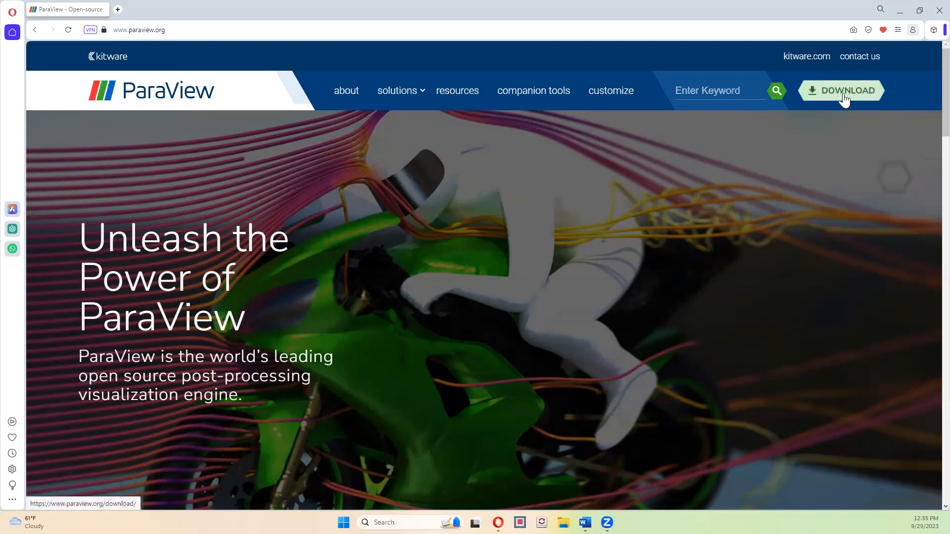
left_click(842, 90)
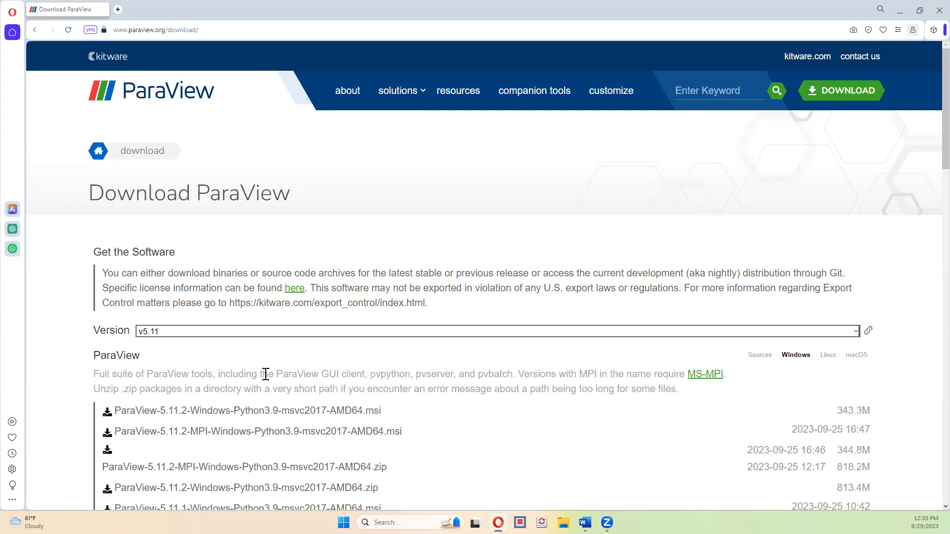
mouse_move(774, 368)
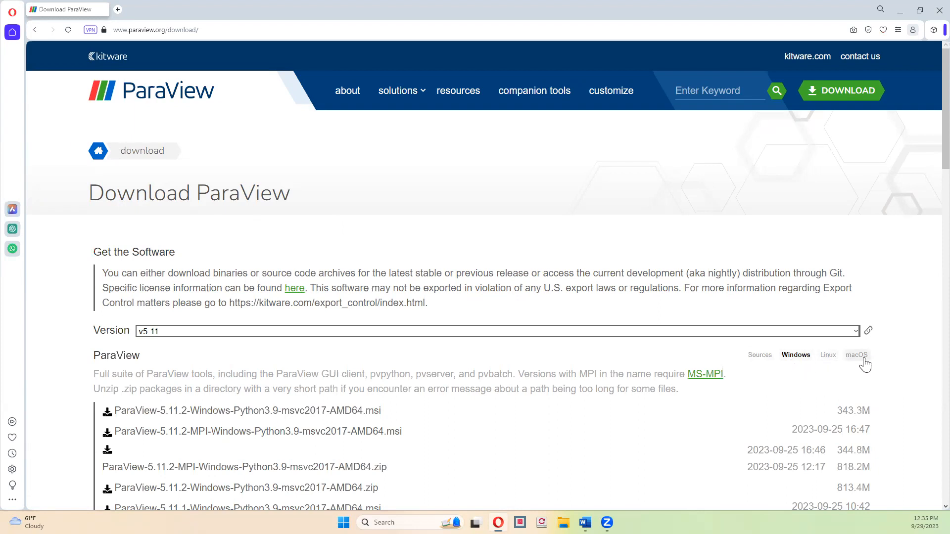
scroll("down", 3)
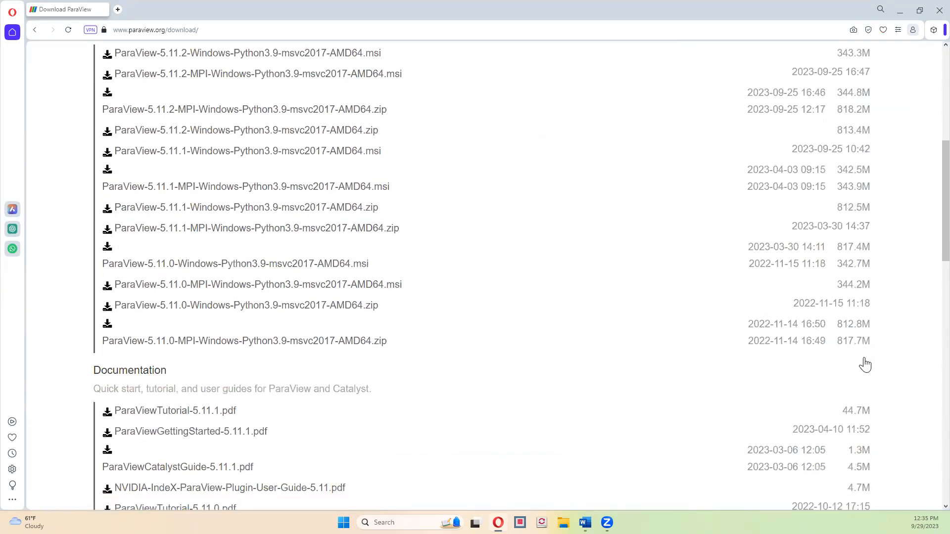
scroll("down", 3)
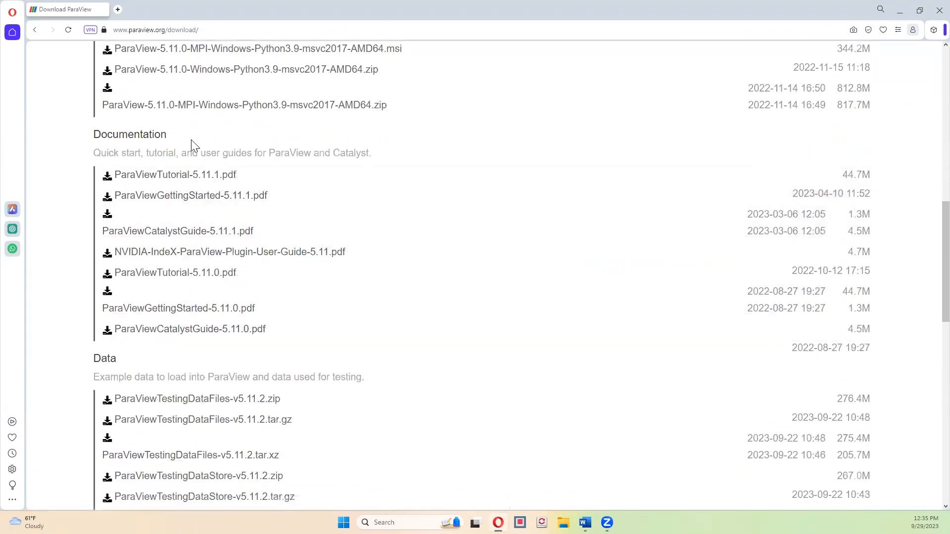
scroll("down", 3)
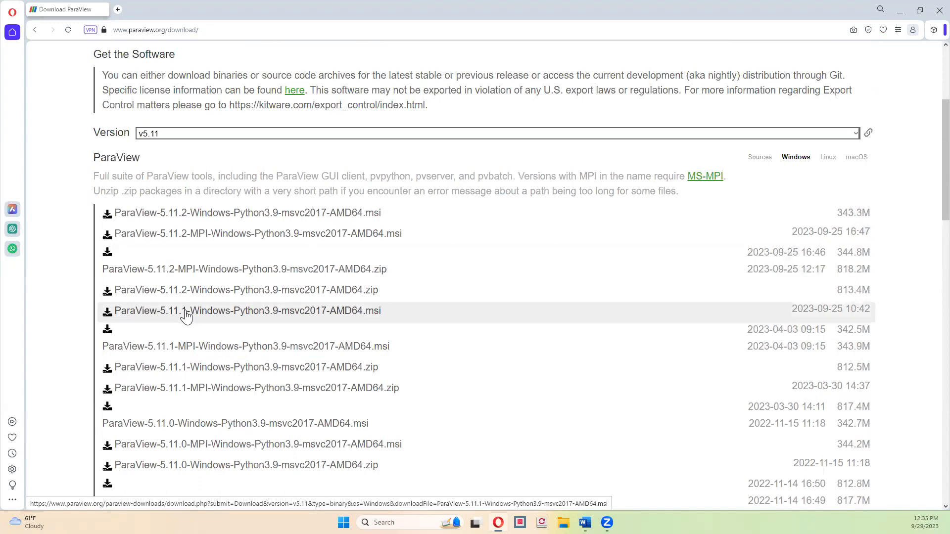
mouse_move(129, 316)
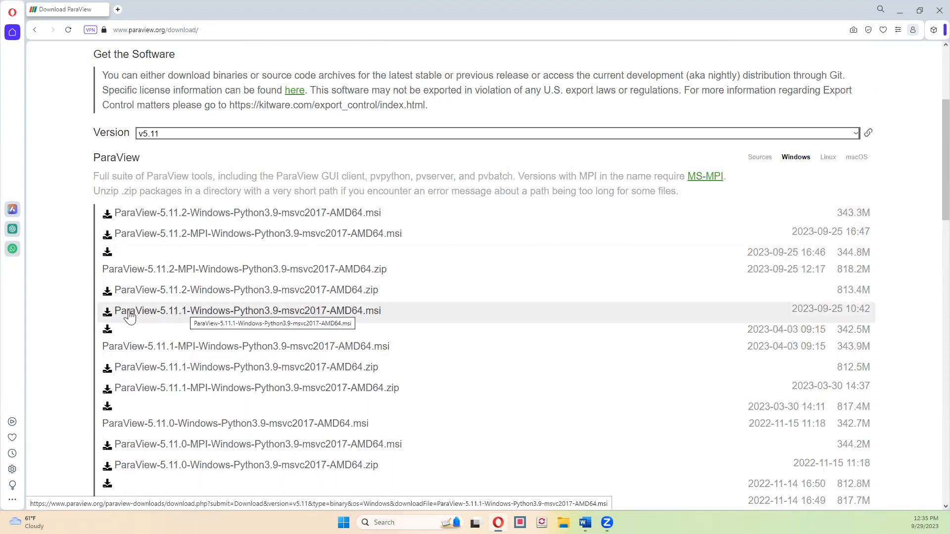
- Save ParaView-5.11.1-Windows-Python3.9-msvc2017-AMD64.msi into the Downloads folder
left_click(107, 310)
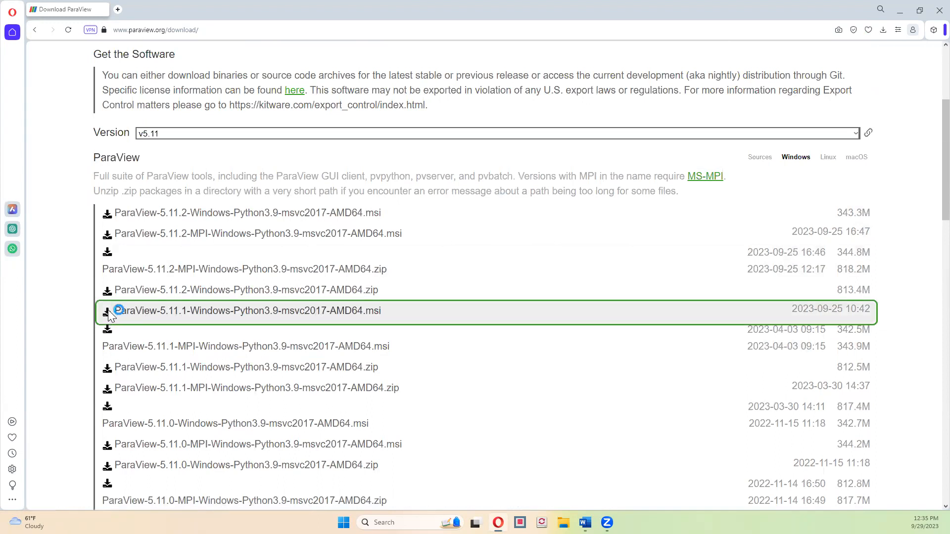
left_click(107, 310)
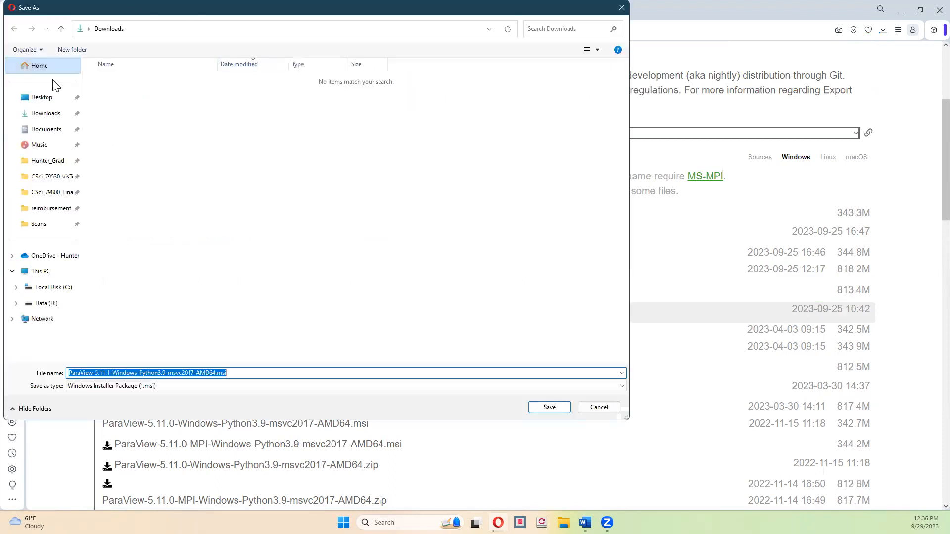
left_click(46, 114)
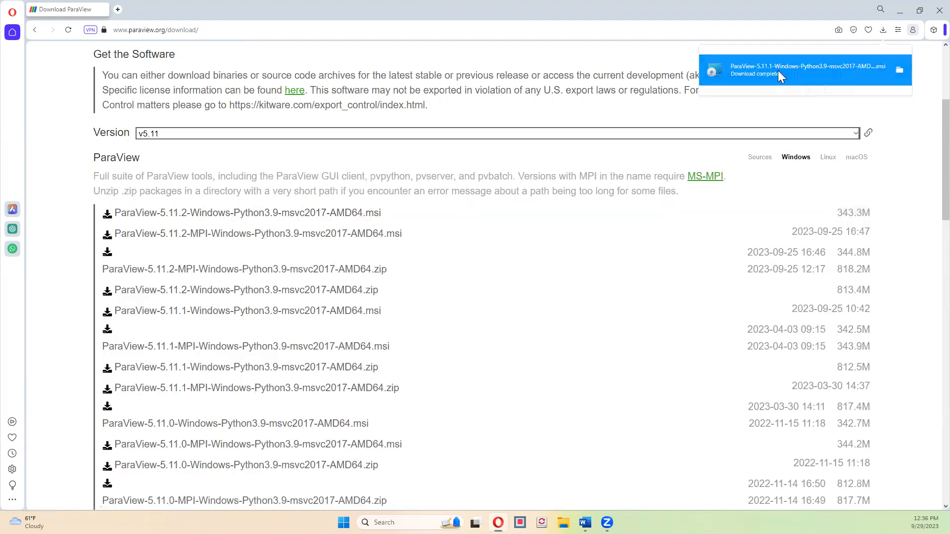
mouse_move(659, 254)
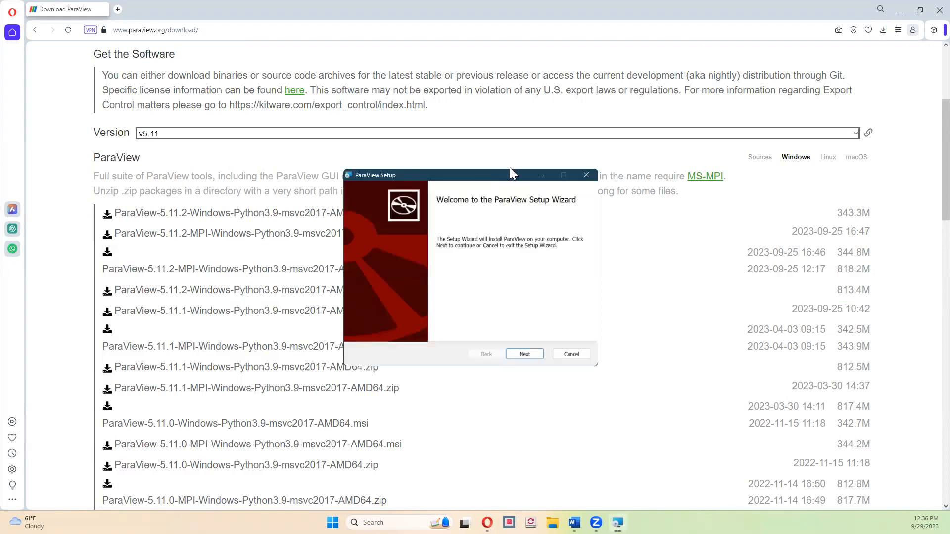
- Accept the license, keep C:\Program Files\ParaView 5.11.1 as the folder, and install
left_click(523, 353)
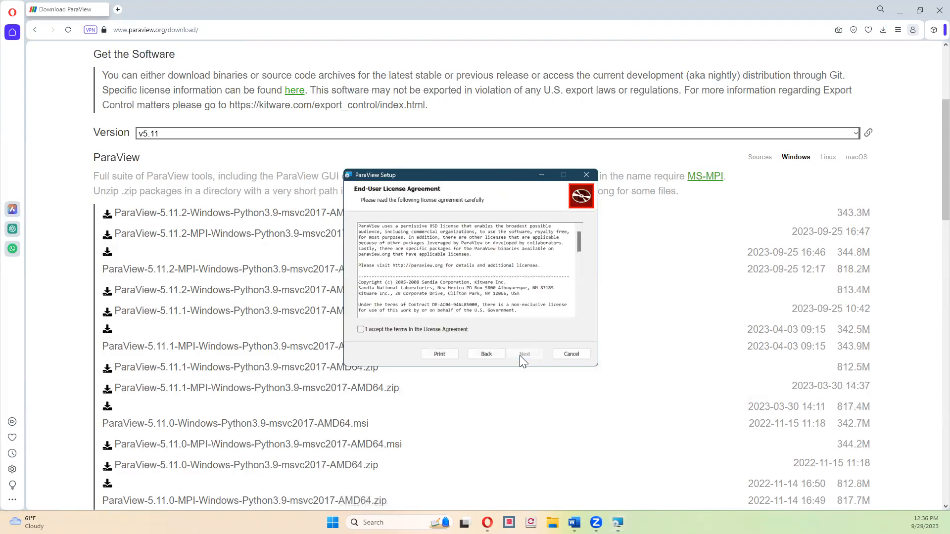
left_click(361, 329)
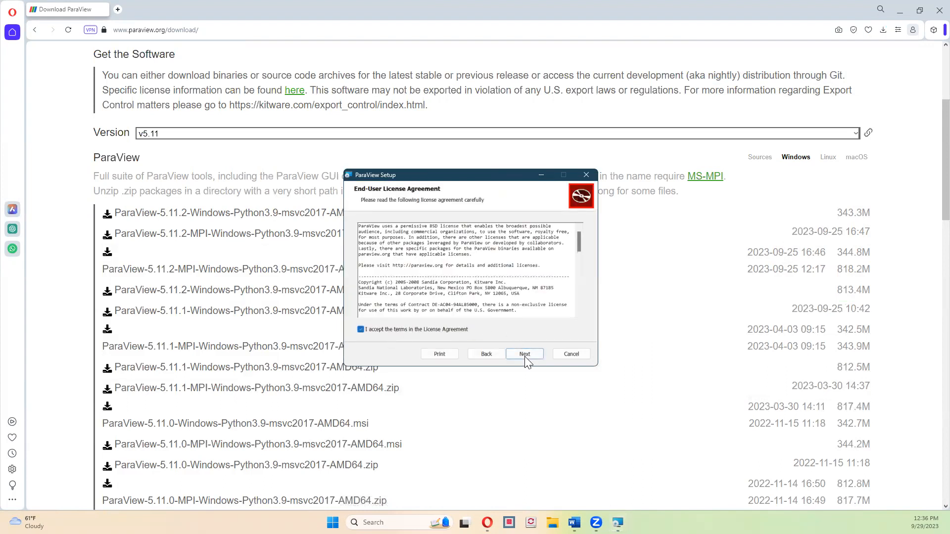
left_click(524, 354)
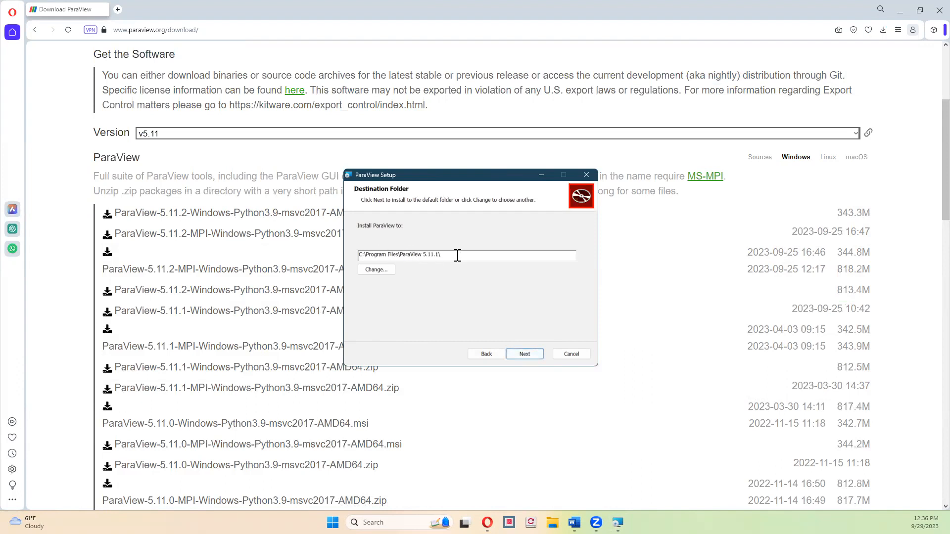
mouse_move(529, 316)
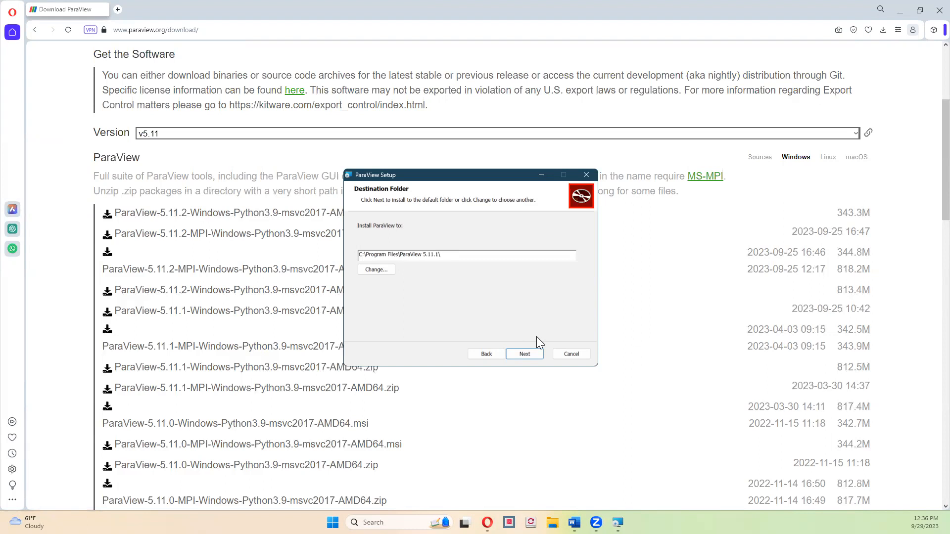
left_click(524, 353)
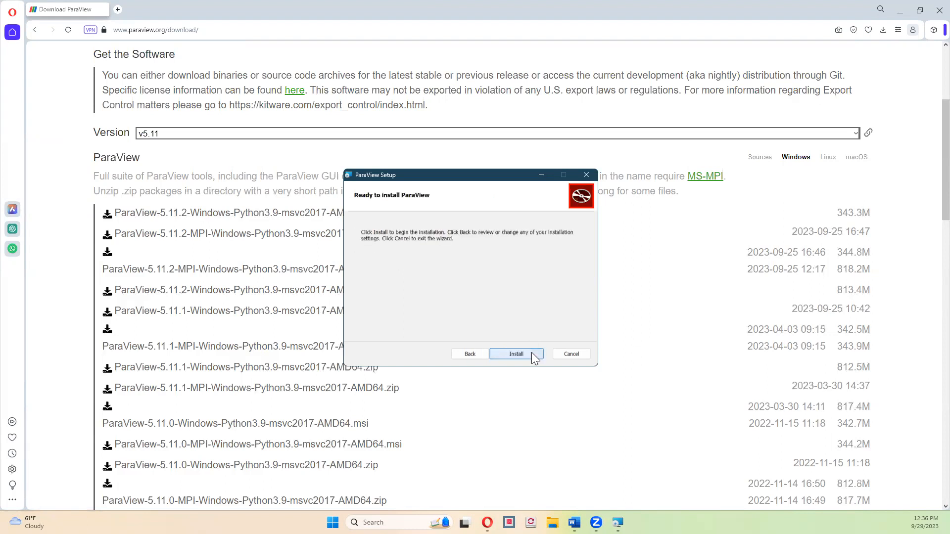
left_click(516, 354)
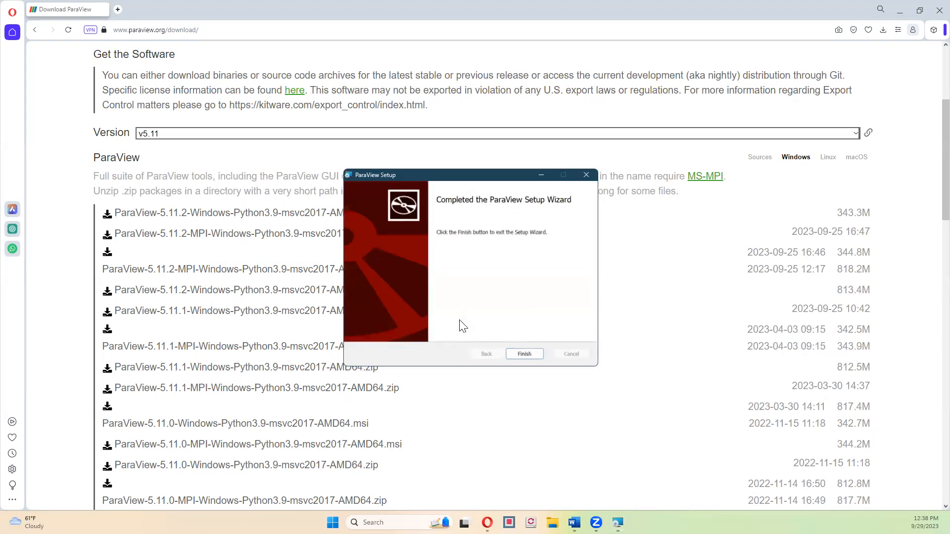
- Finish the setup wizard, try the 5.11.2 .msi link, and go back from its 404 page
left_click(523, 353)
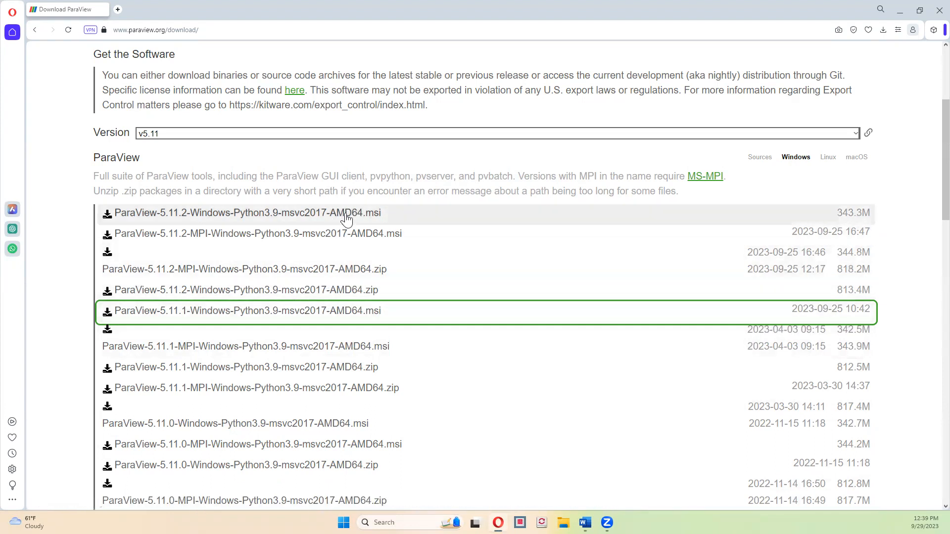
left_click(241, 213)
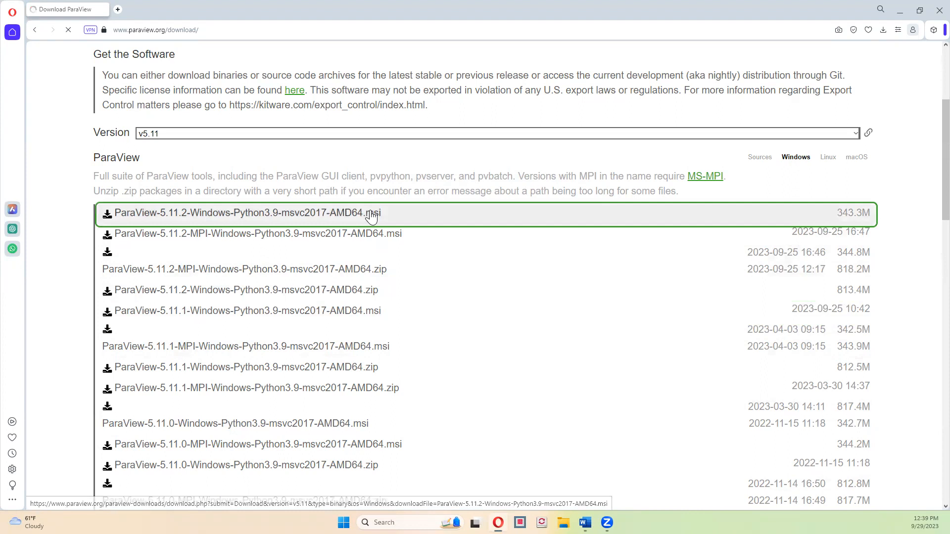
left_click(243, 212)
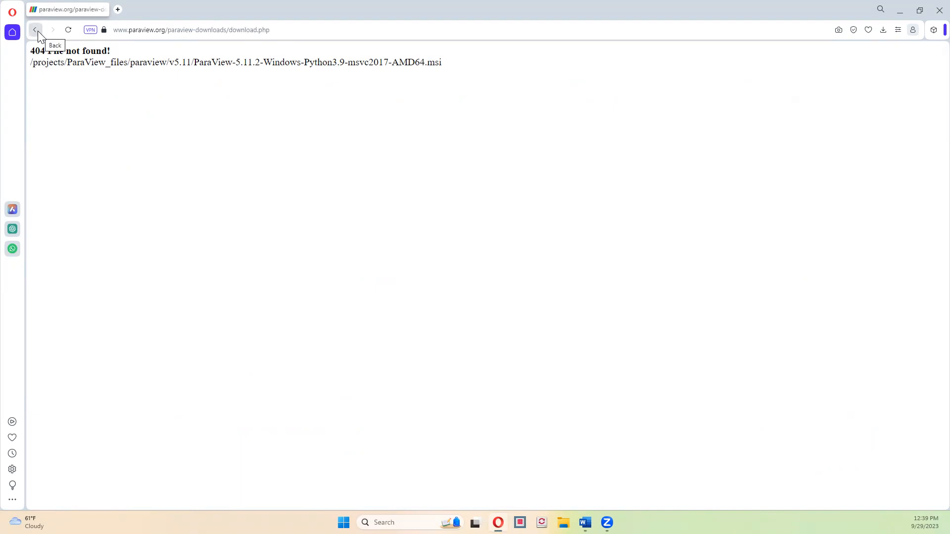
left_click(35, 30)
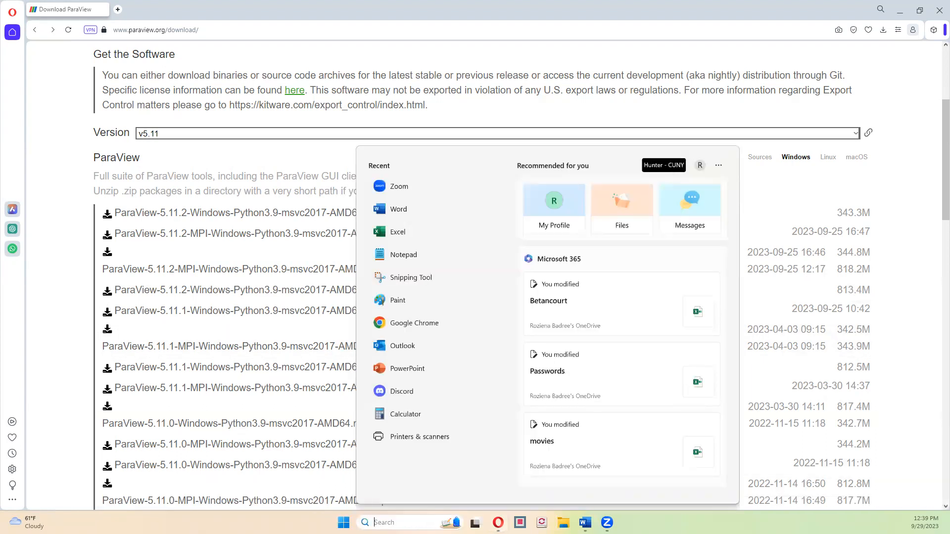
- Search the Start menu for 'Parav' to launch ParaView 5.11.1
type("Parav")
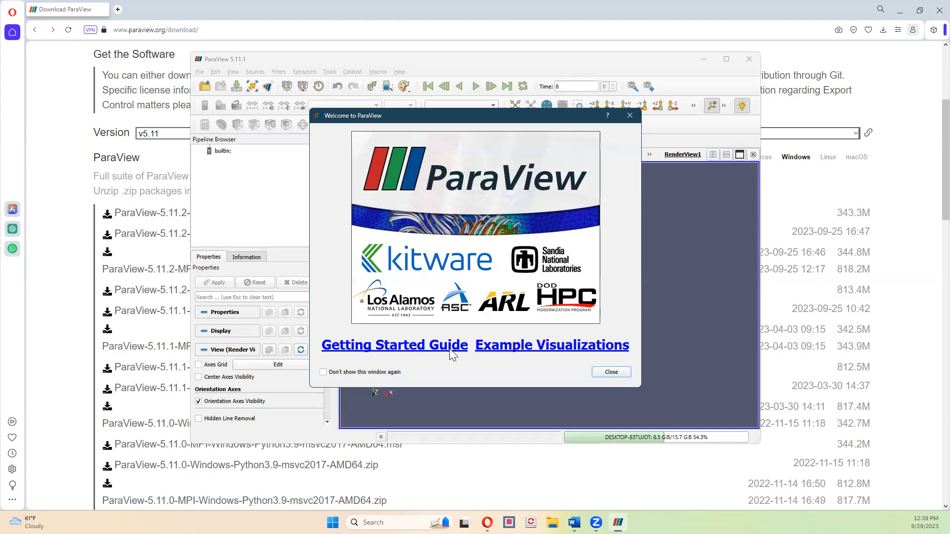
mouse_move(607, 350)
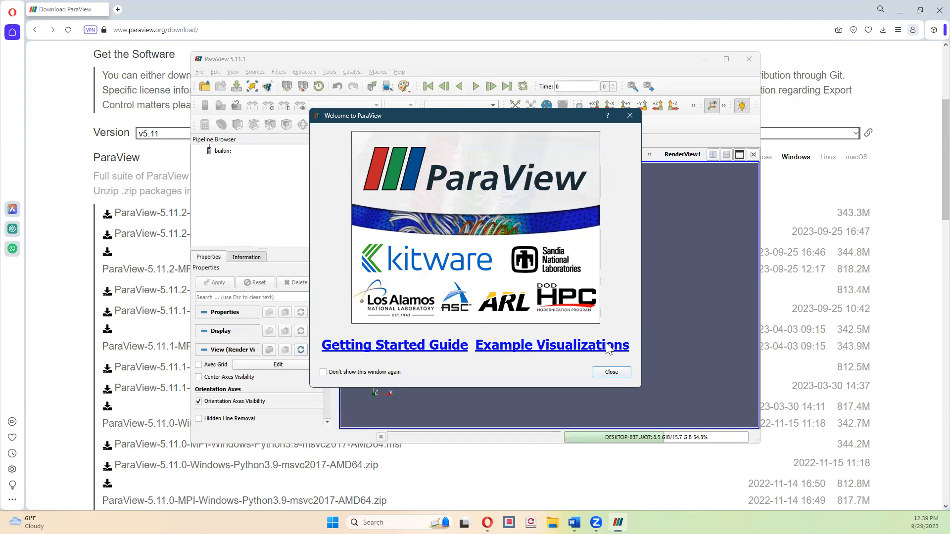
mouse_move(474, 355)
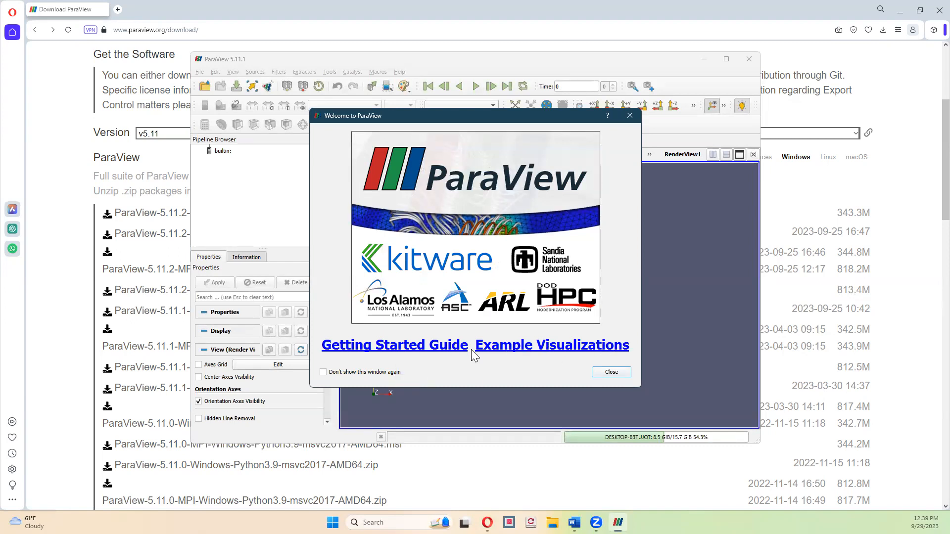
mouse_move(594, 340)
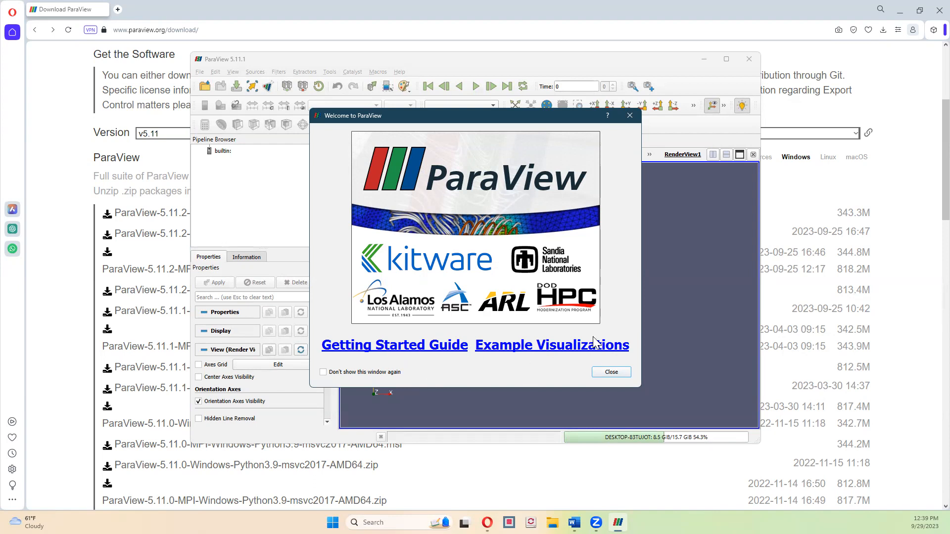
mouse_move(373, 377)
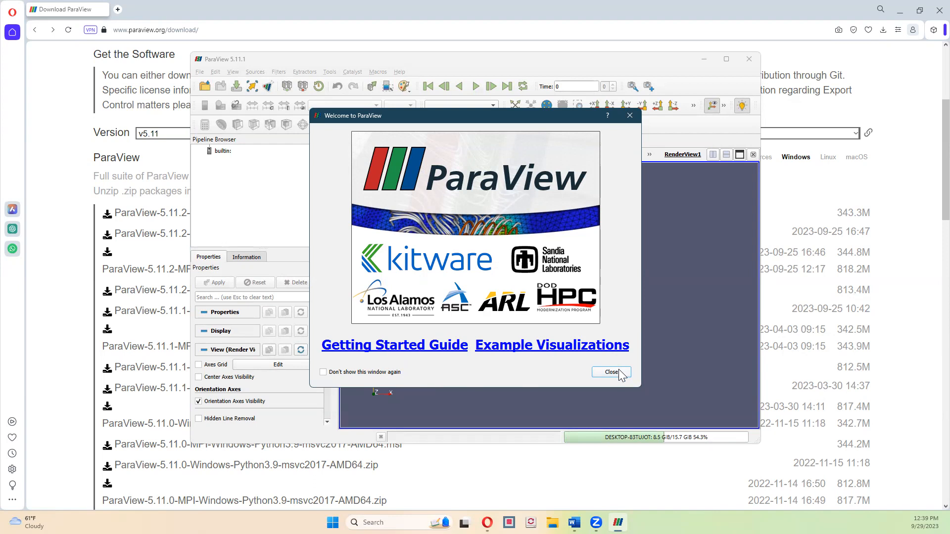
- Close the Welcome to ParaView dialog and maximize the main window
left_click(610, 372)
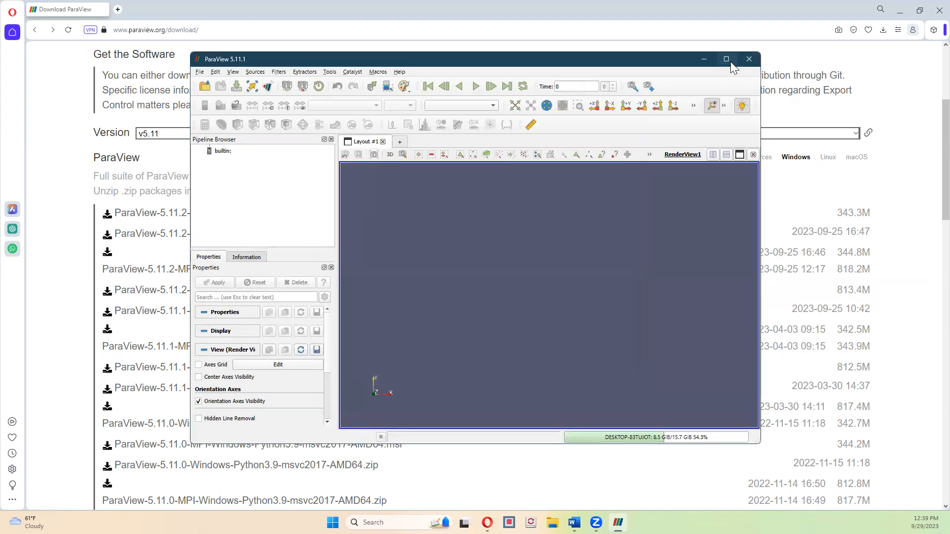
left_click(725, 58)
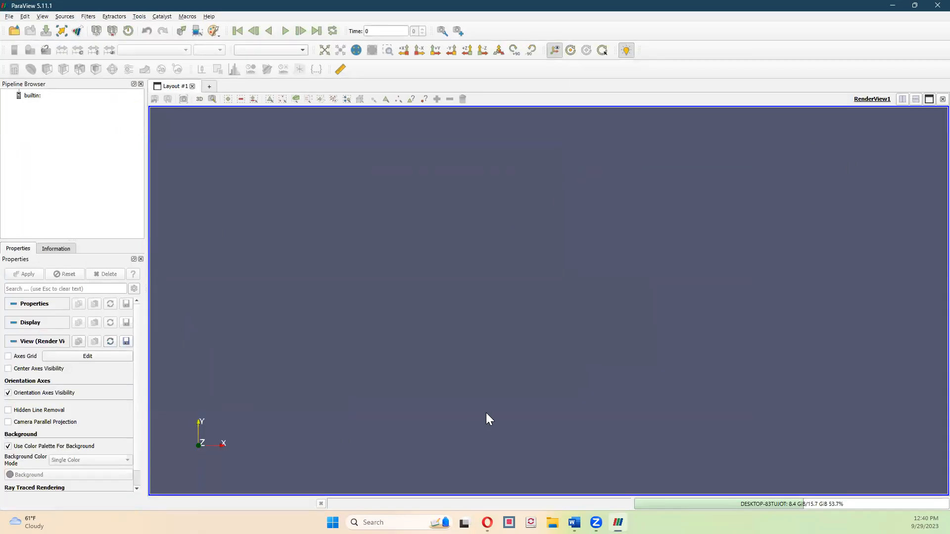
mouse_move(480, 410)
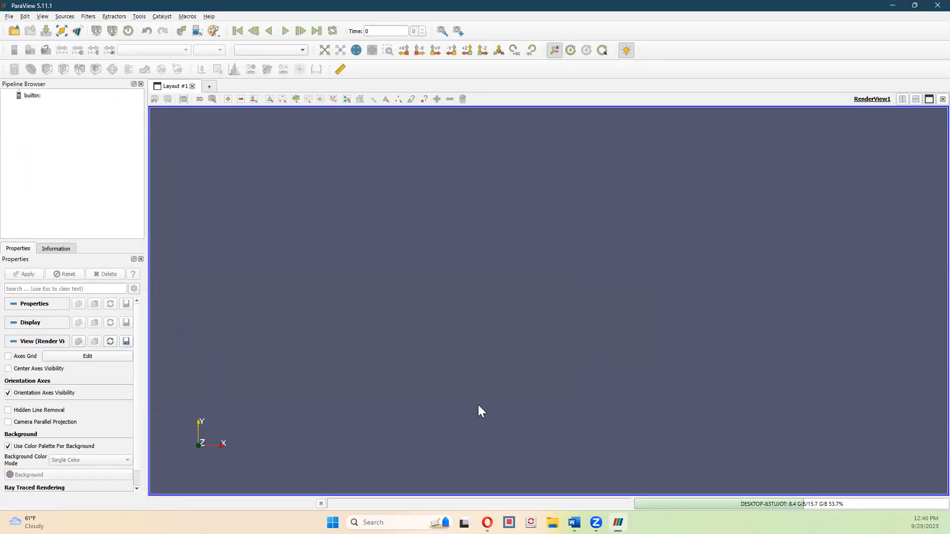